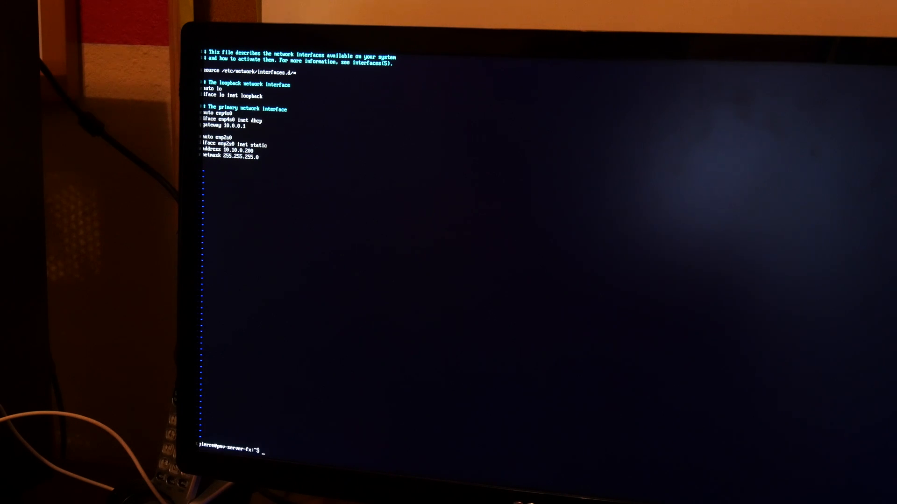
Run 'sudo ifconfig ... s0 up' to bring the network interface up
text(ifconfig enp2)
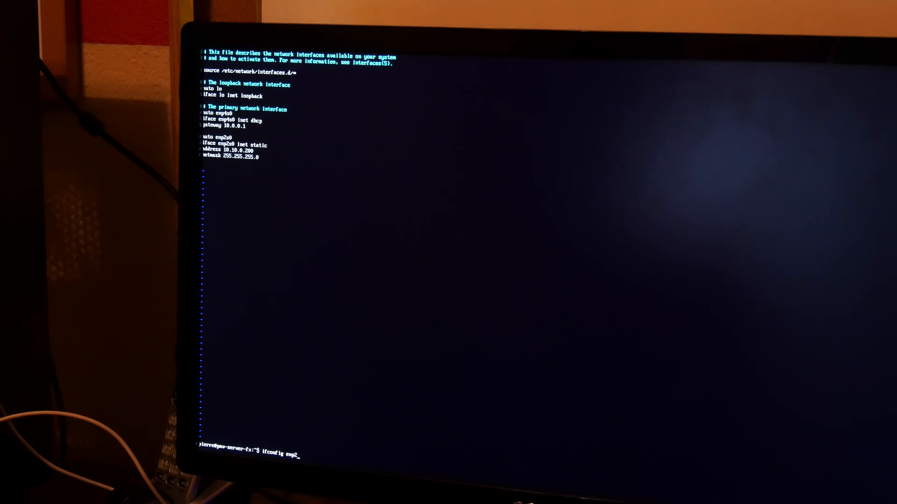
text(s0 up)
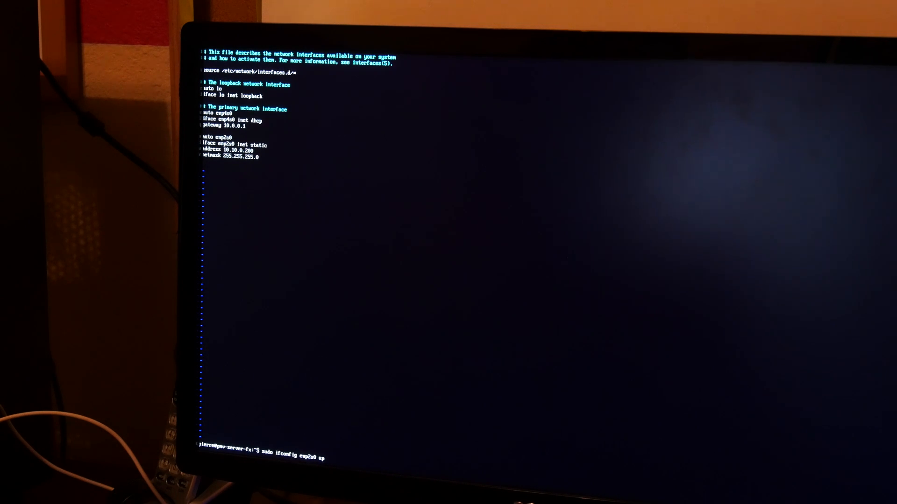
key(Return)
text(ifconf)
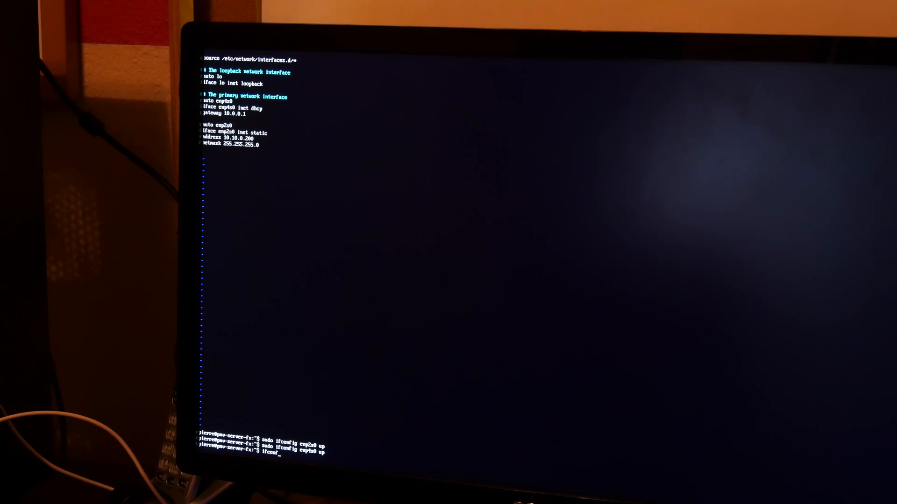
List all interface addresses with ifconfig, then start a ping test against the server
text(ig -a)
key(Return)
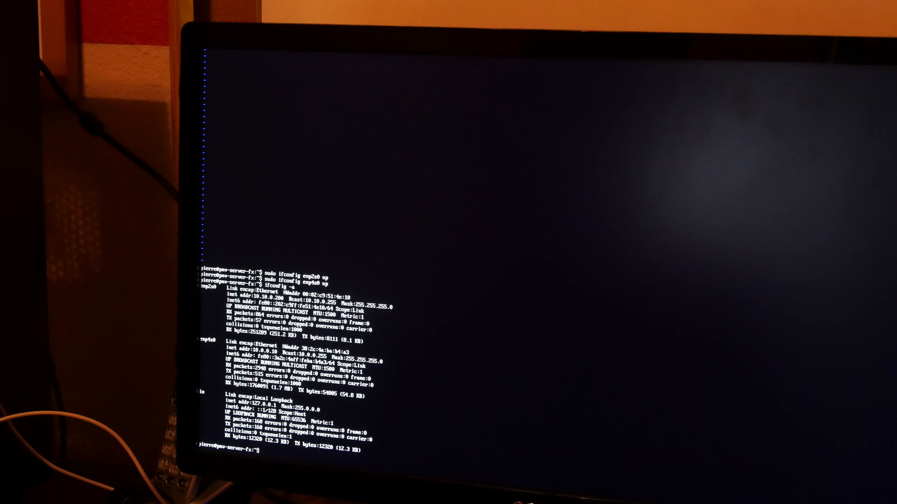
text(ping go)
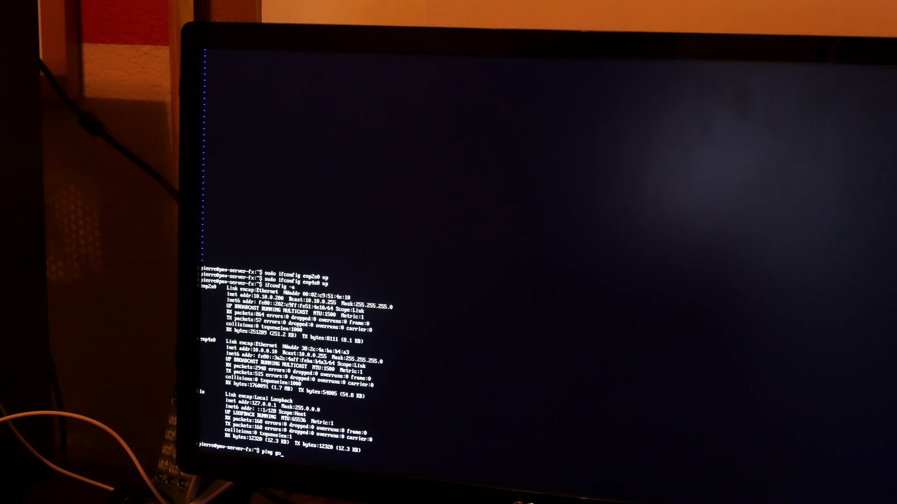
key(Return)
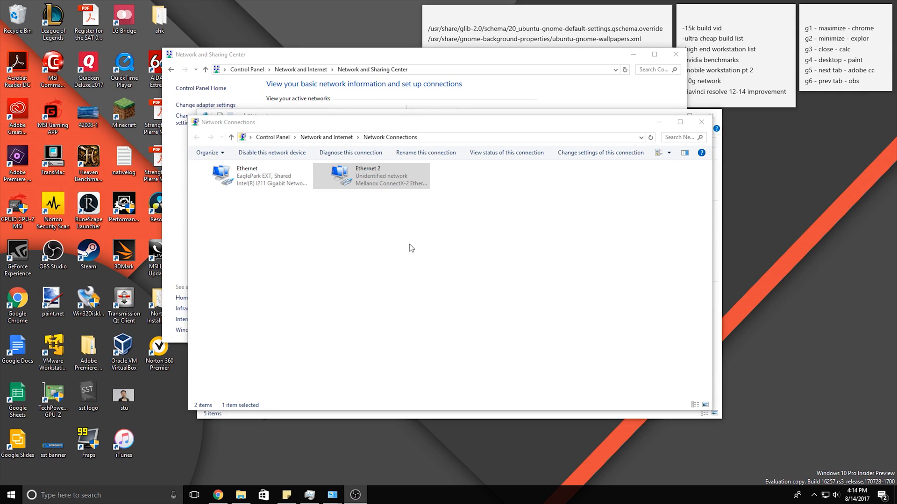
Bring up Ethernet 2's properties and its Internet Protocol Version 4 (TCP/IPv4) settings
right_click(372, 176)
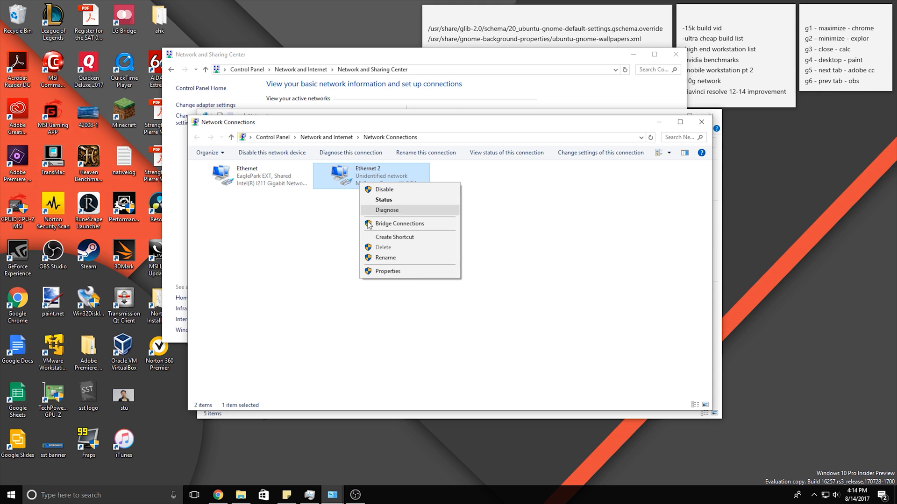
click(388, 271)
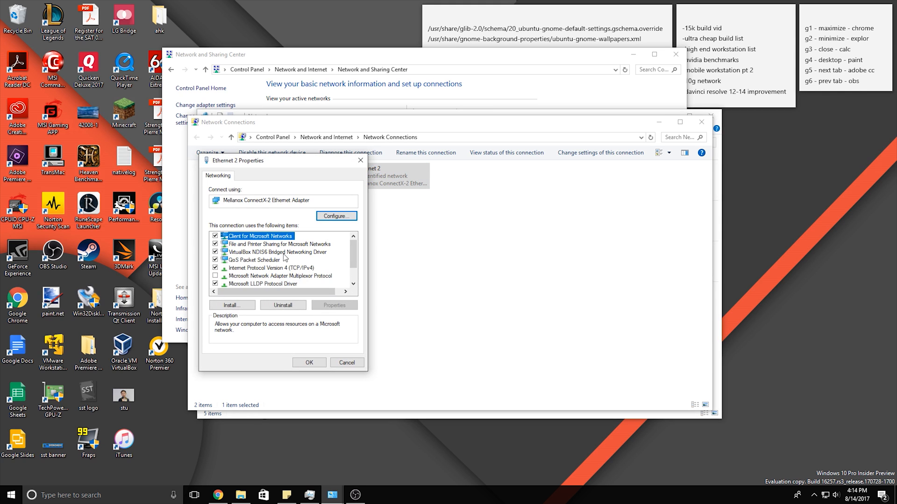
click(269, 268)
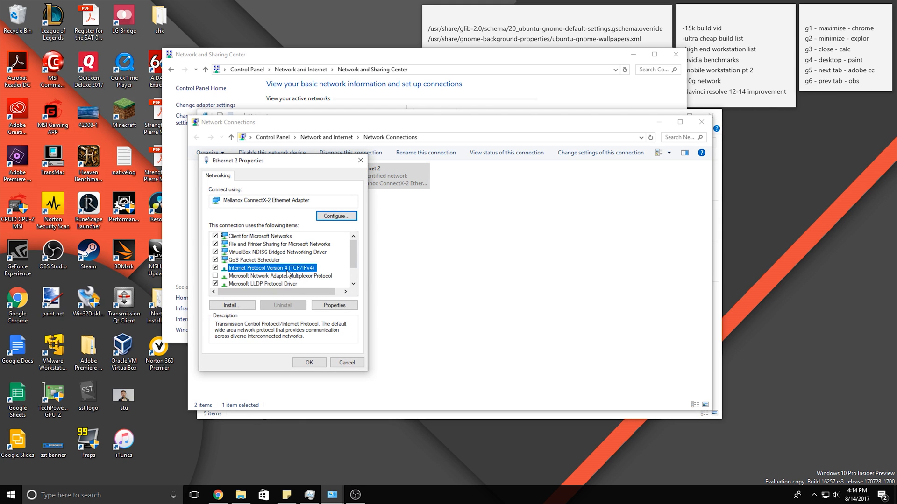
click(334, 304)
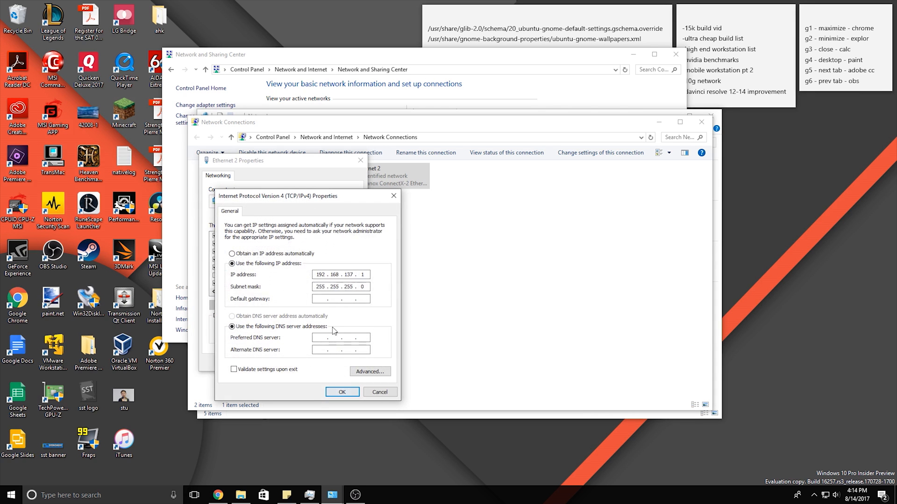
Set IP 10.0.0.100, mask 255.255.255.0, gateway 10.0.0.1 with validation on exit, and apply
triple_click(321, 274)
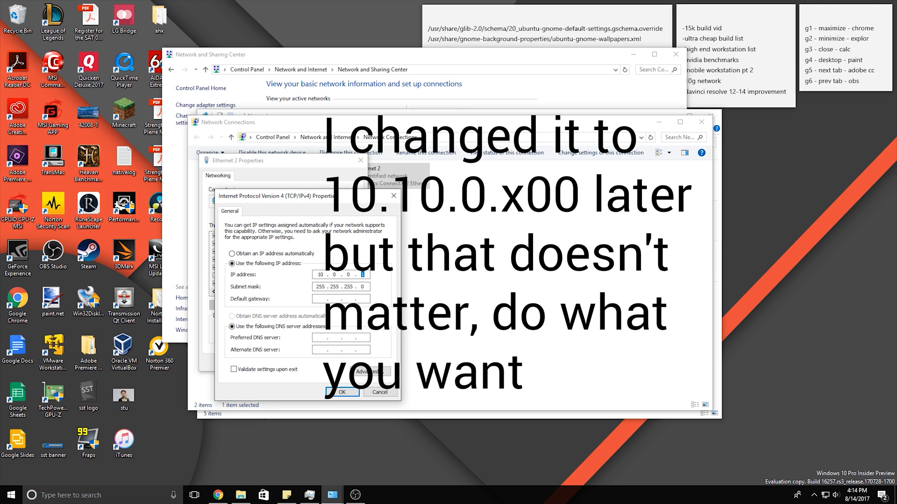
text(00)
click(340, 298)
text(10...)
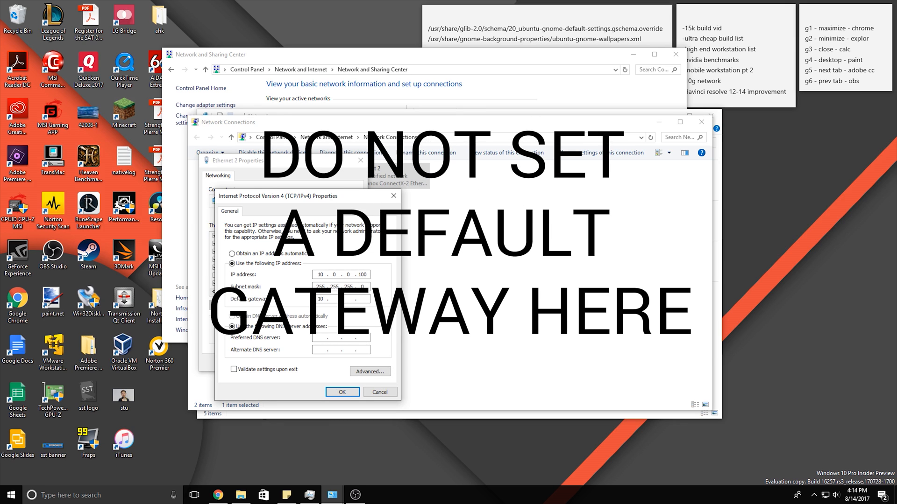
text(1)
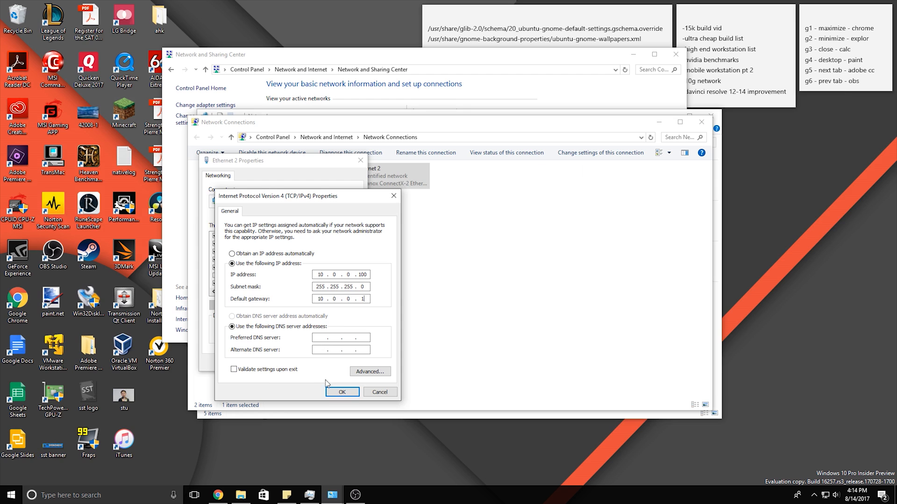
mouse_move(234, 370)
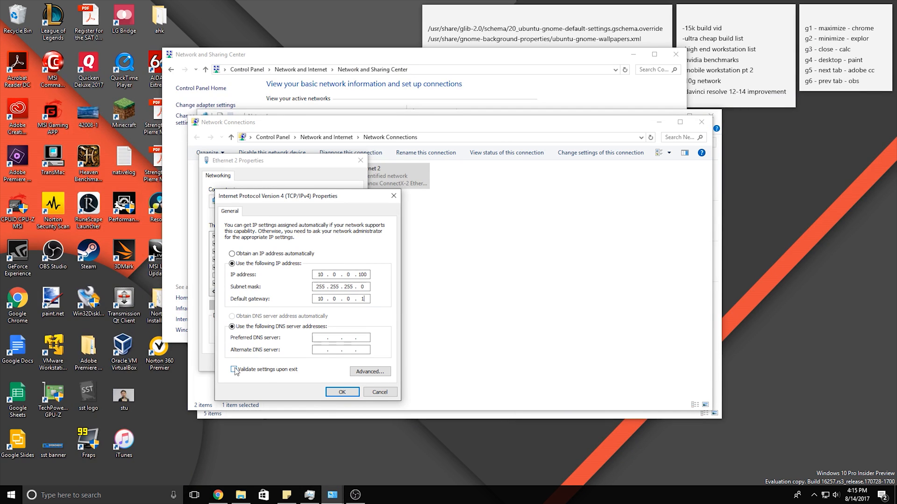
click(234, 370)
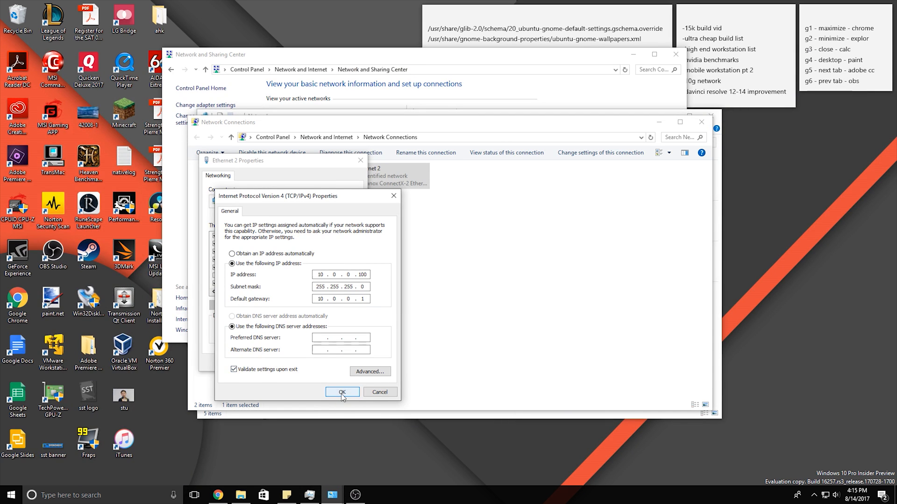
click(341, 391)
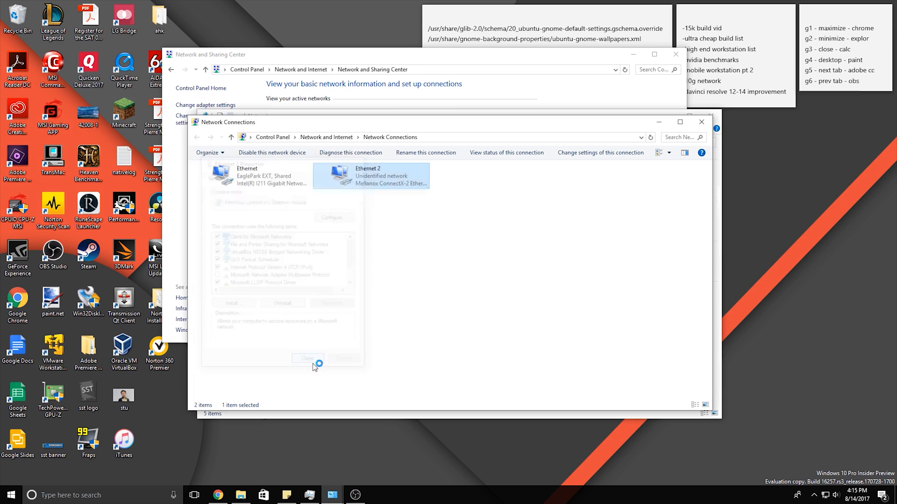
Confirm the Ethernet 2 Properties dialog and go to the Network location in File Explorer
click(350, 152)
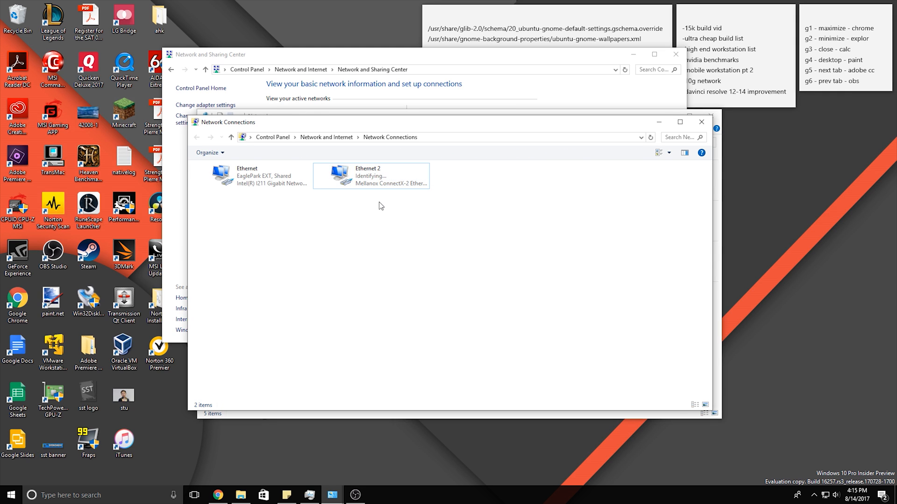
click(371, 175)
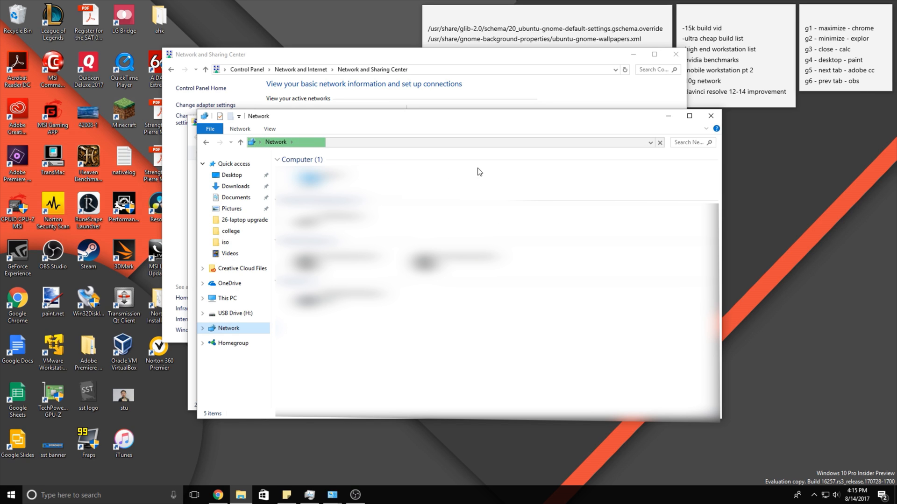
mouse_move(514, 190)
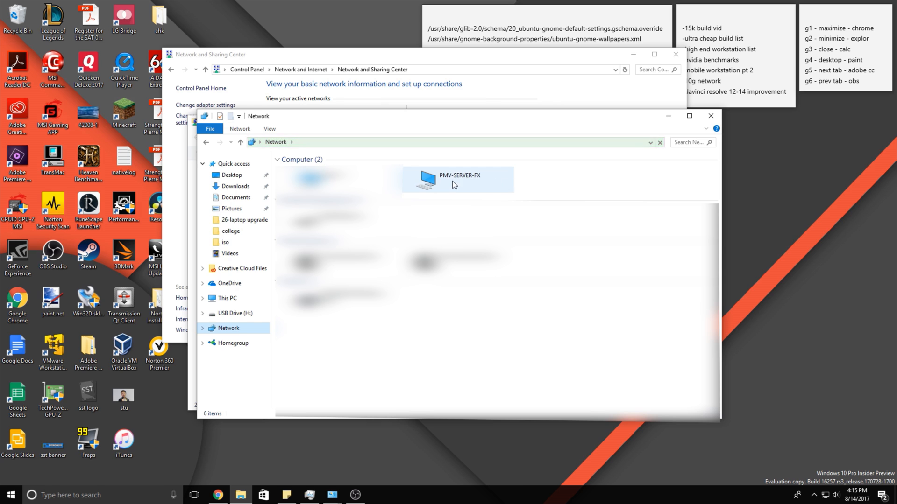
Enter the PMV-SERVER-FX computer and its vault share
click(453, 179)
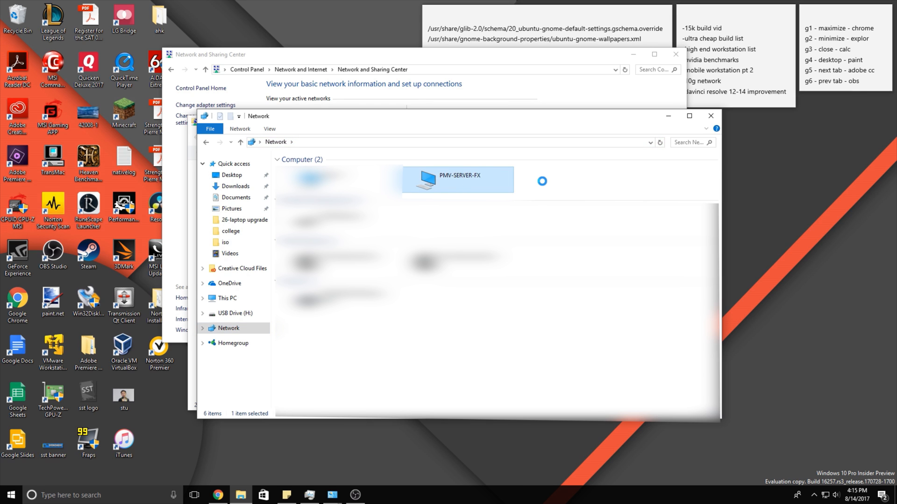
double_click(457, 179)
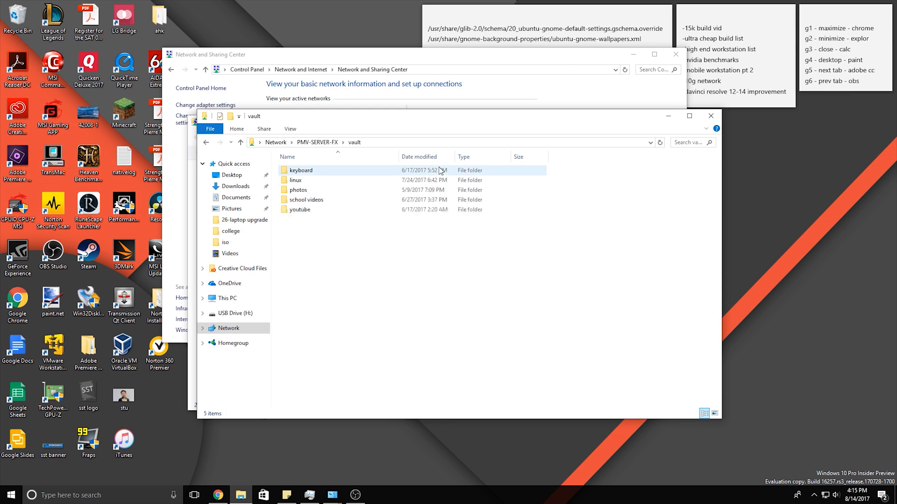
click(397, 233)
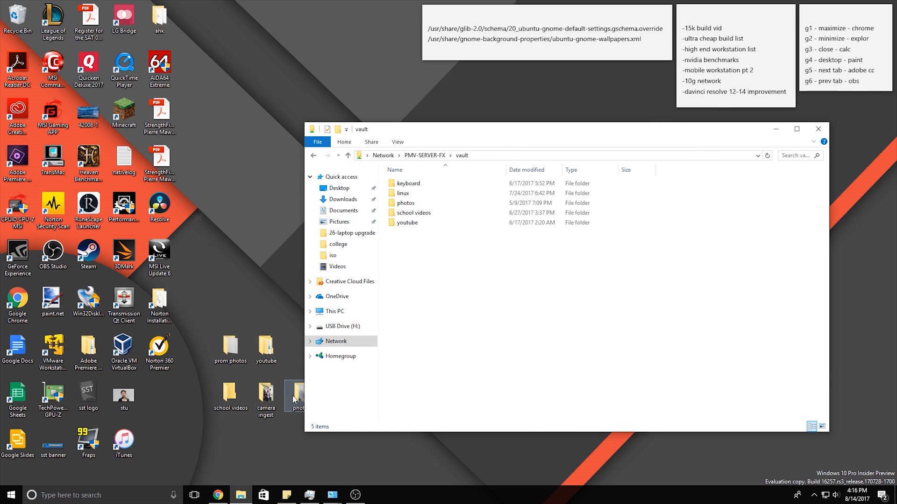
Enter the desktop's youtube folder and bring up actions for the lg g5 folder
double_click(404, 222)
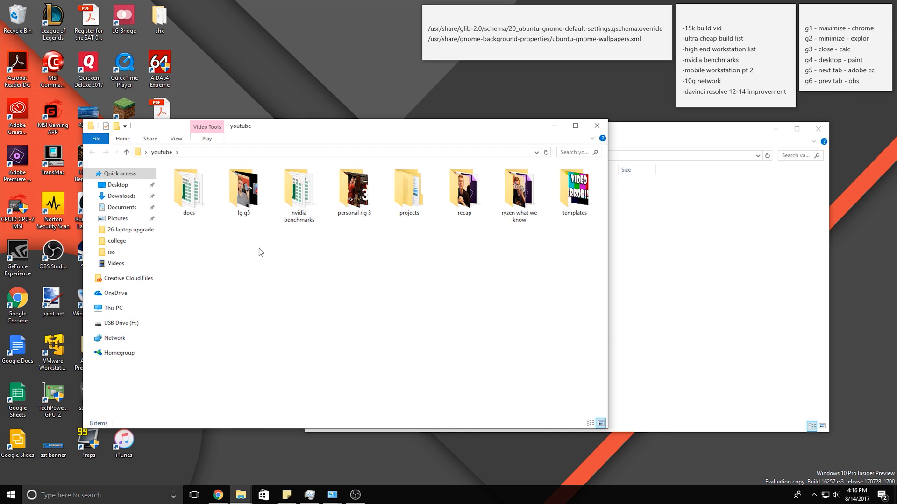
right_click(243, 189)
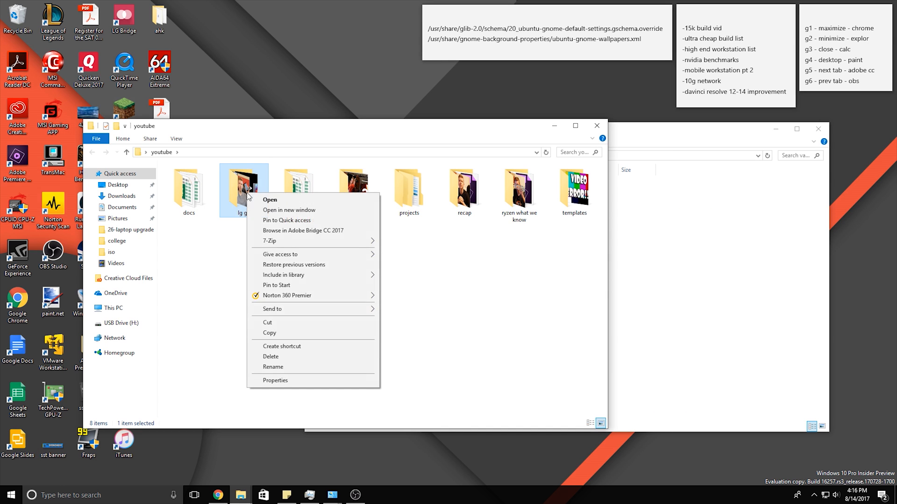
mouse_move(281, 346)
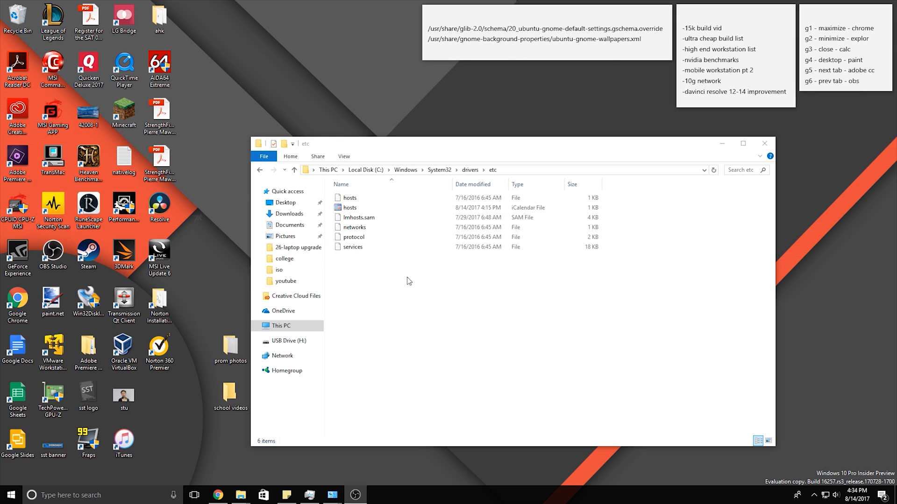
From This PC, go into C:\Windows\System32 and look through its contents
click(282, 325)
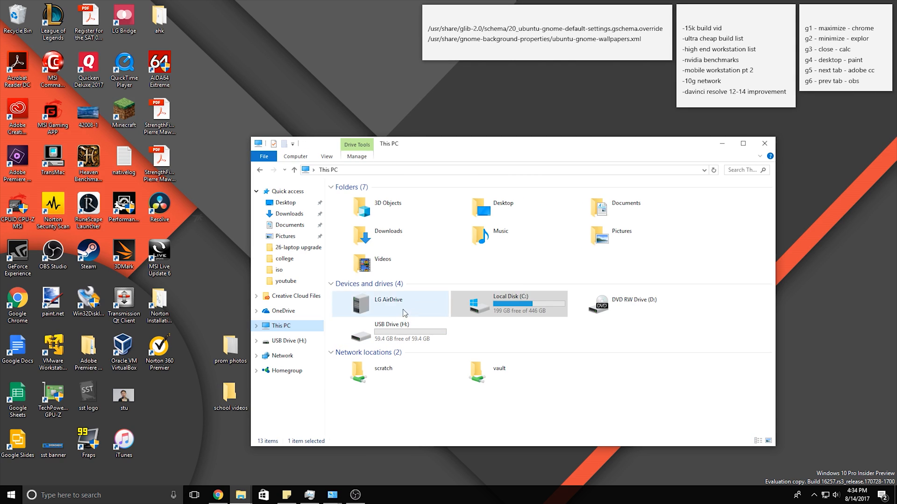
double_click(508, 304)
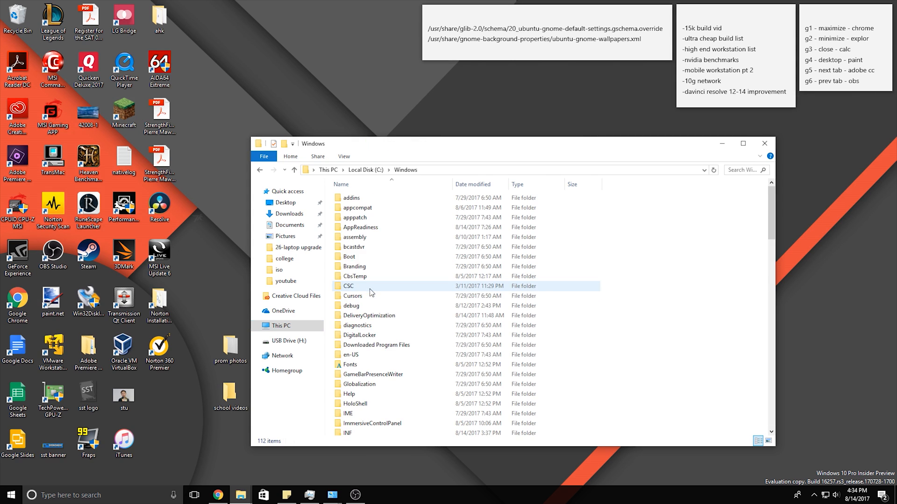
scroll(down, 3)
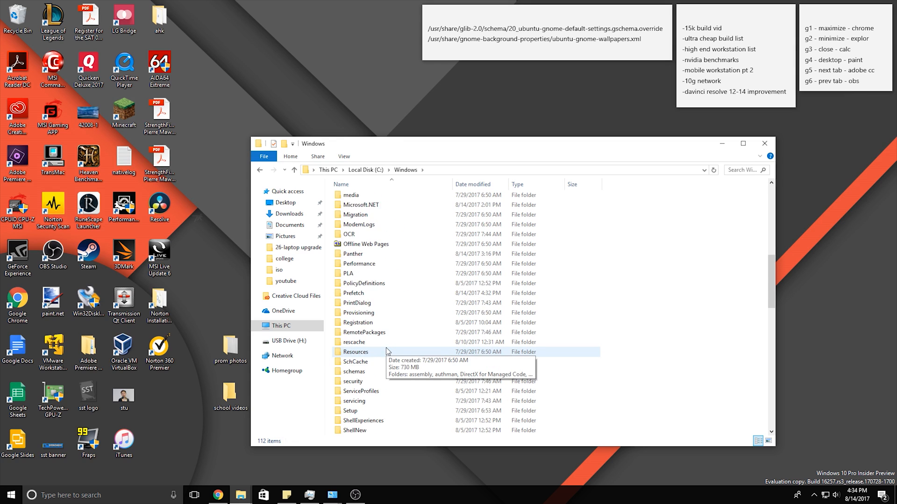
double_click(358, 353)
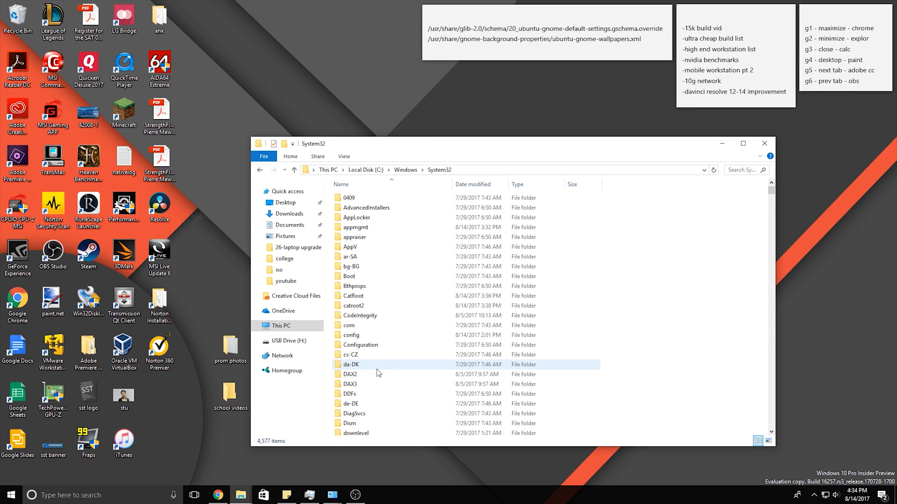
scroll(down, 3)
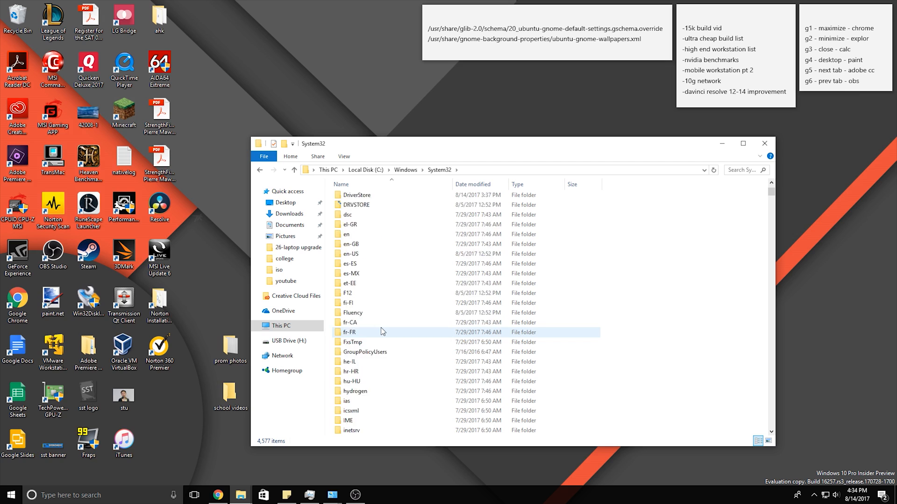
scroll(up, 3)
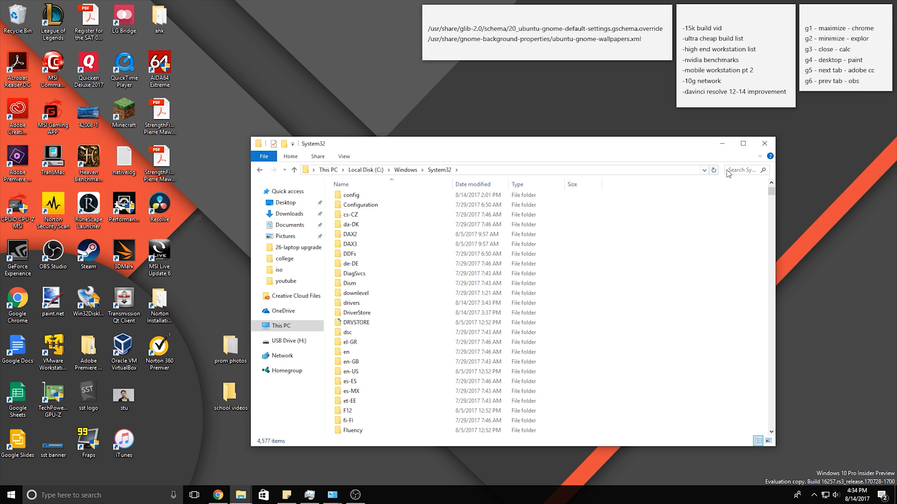
Search System32 for 'hosts', go to its etc folder and load the hosts file in Notepad
text(h)
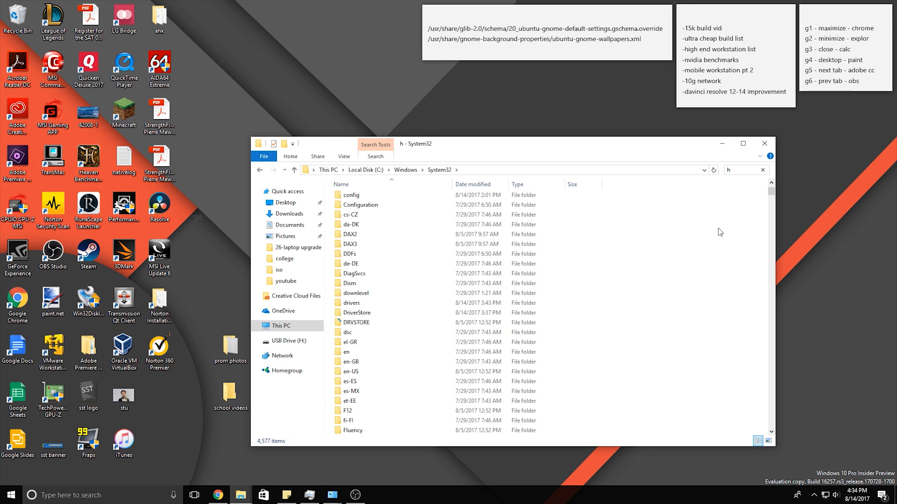
text(ost)
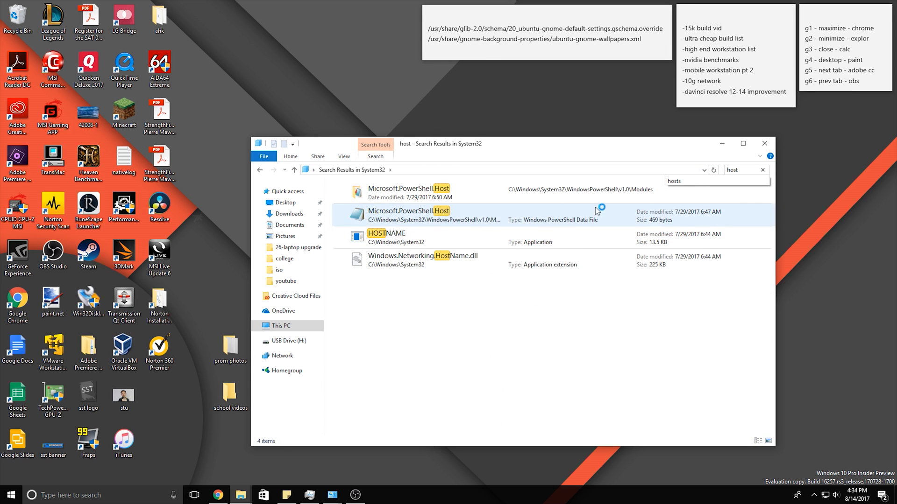
text(s)
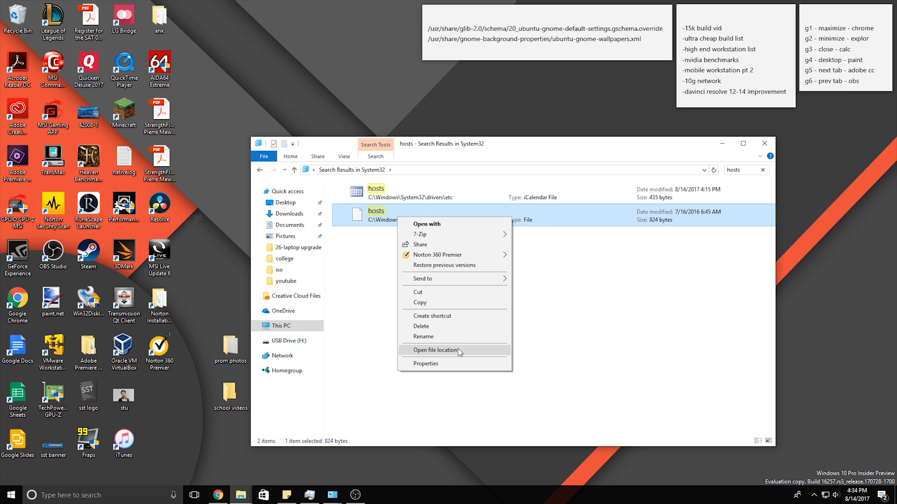
click(436, 350)
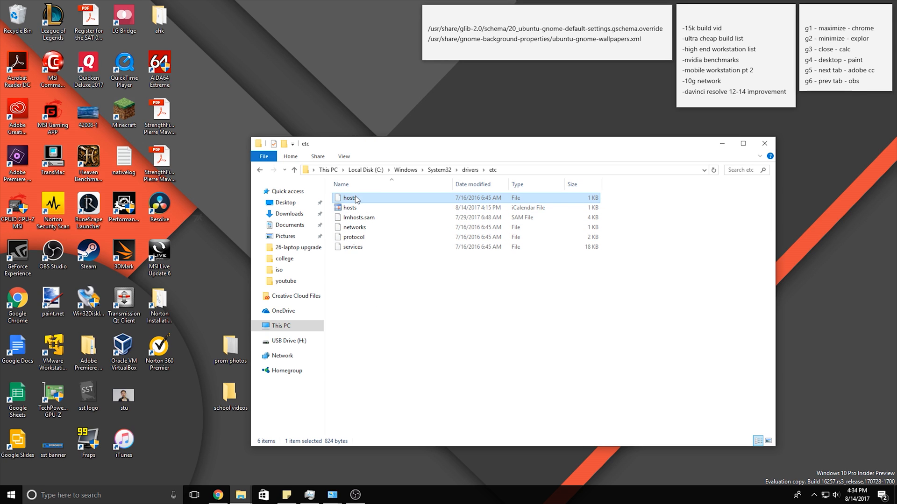
double_click(349, 198)
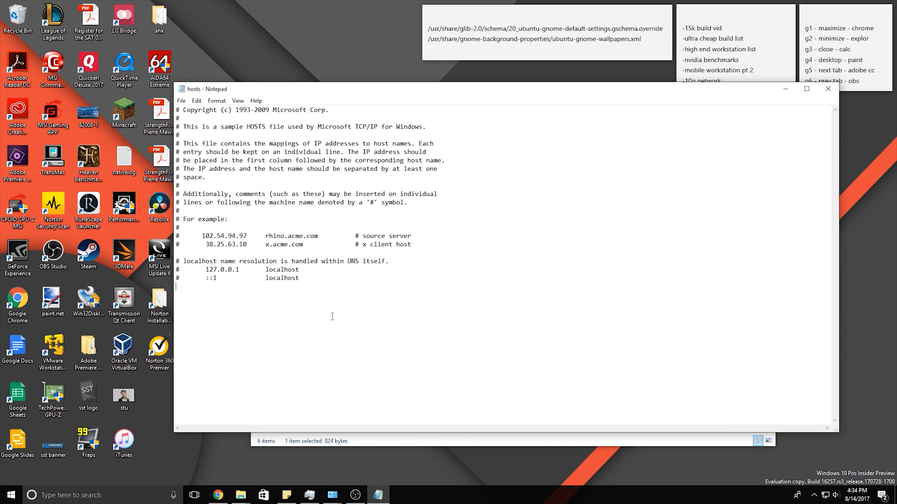
Add the server address 10.0.0.200 on a new line at the end of the hosts file
text(10.0.0)
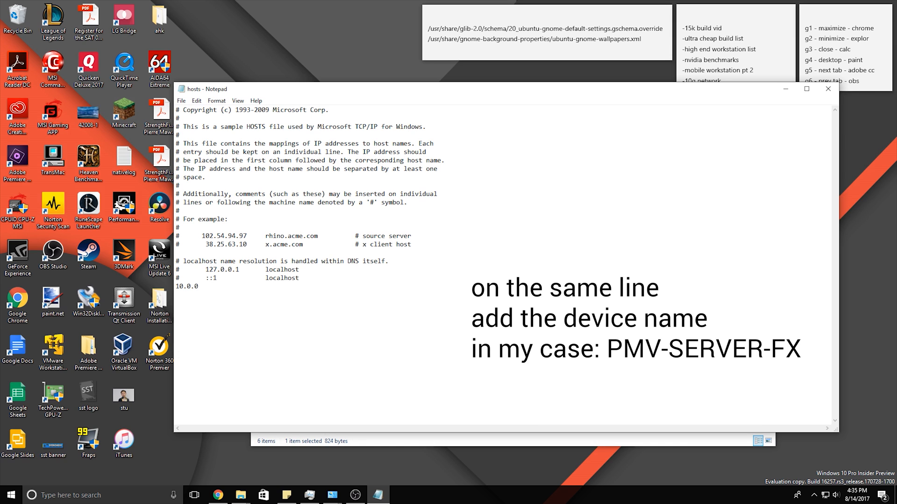
text(200)
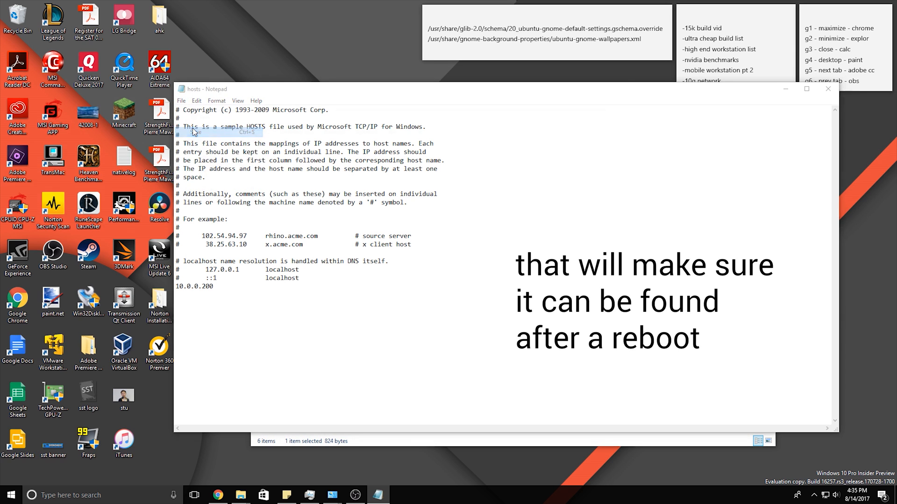
Attempt to save hosts with All Files type into the etc folder, which is refused
click(181, 101)
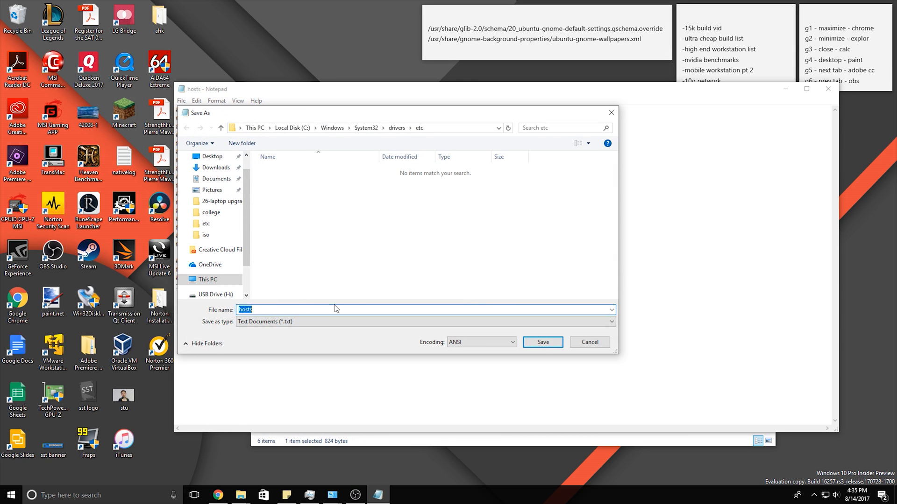
click(426, 321)
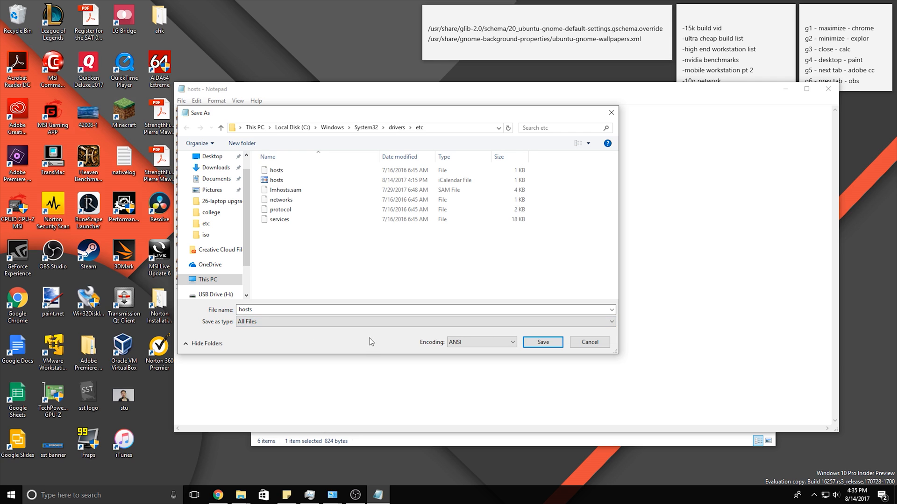
click(541, 341)
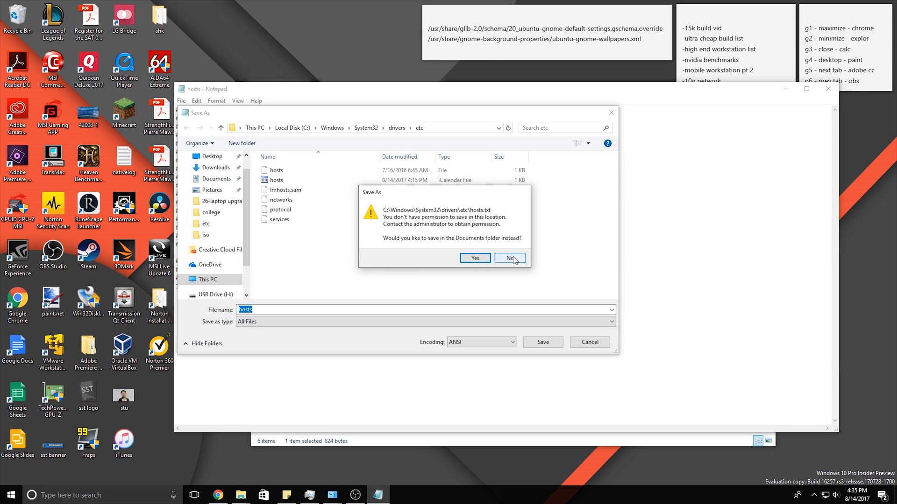
Decline the Documents fallback and save the hosts file to the Desktop instead
click(508, 257)
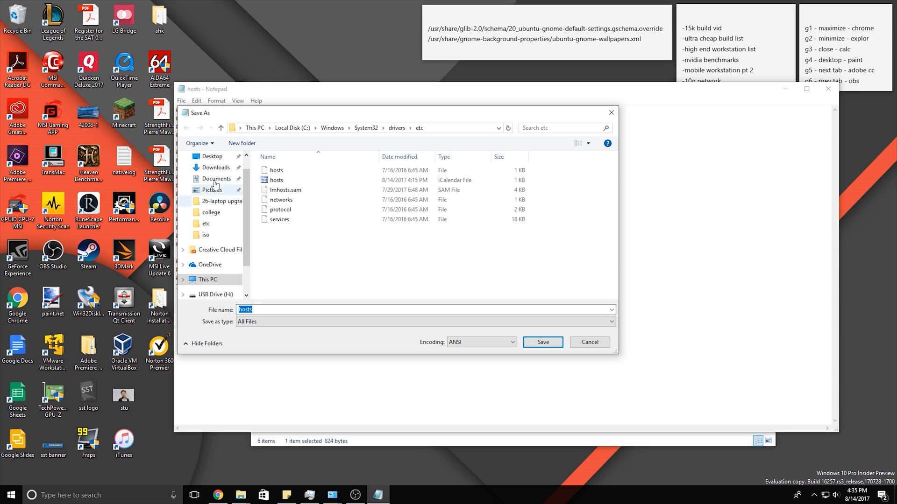
click(212, 156)
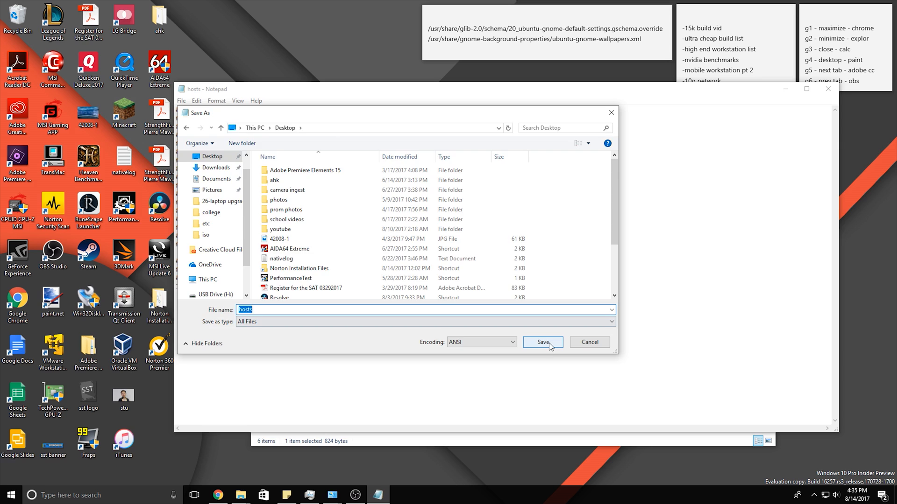
click(541, 342)
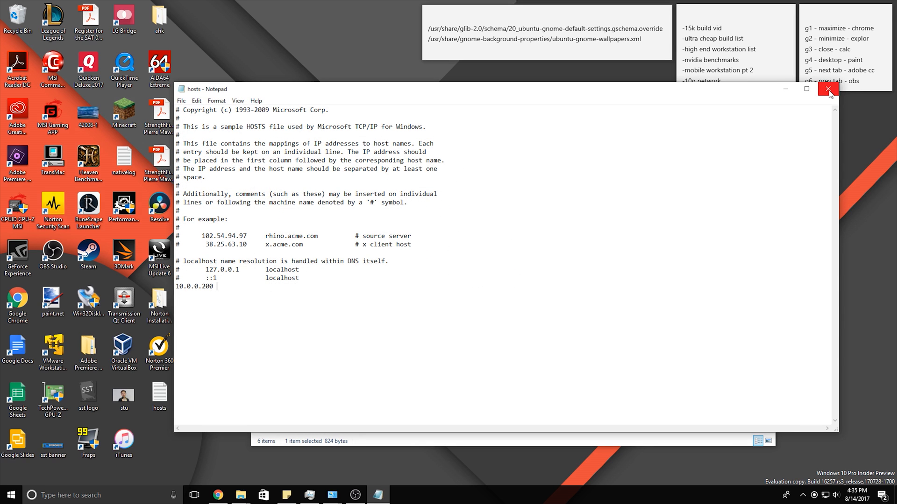
Move hosts from the Desktop into etc, continuing through the administrator prompt
click(827, 89)
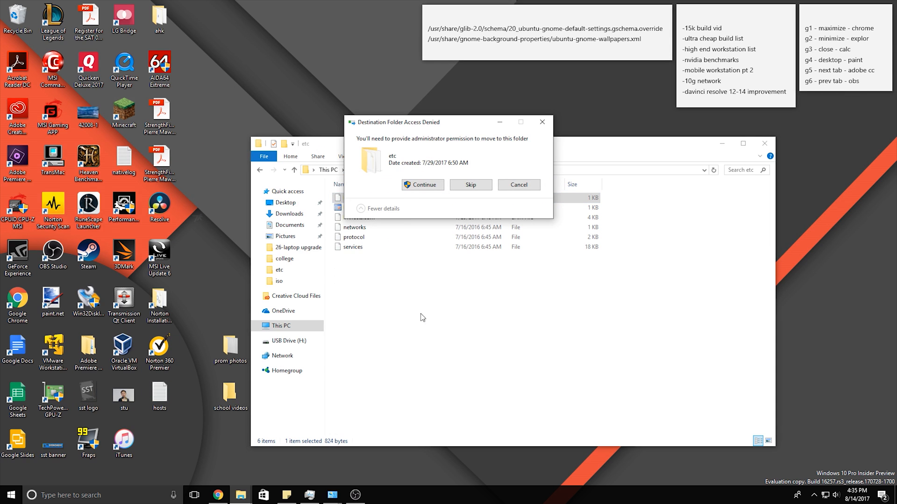
click(421, 185)
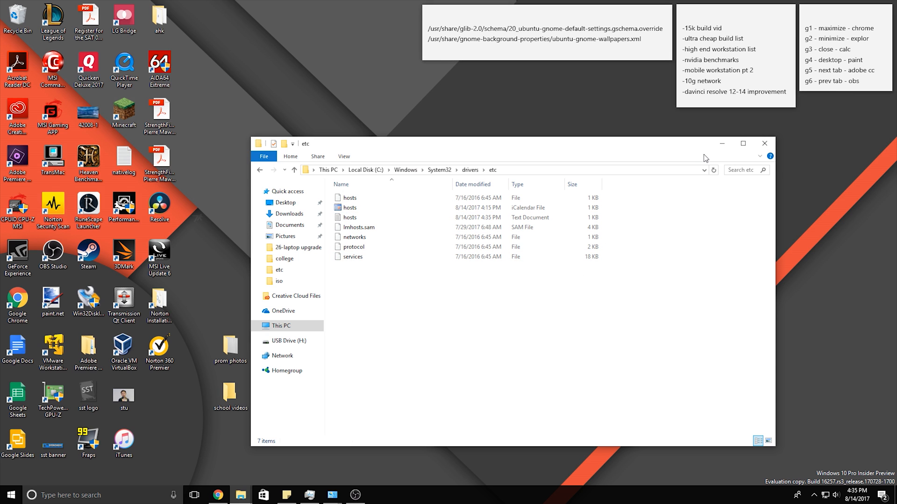
click(763, 143)
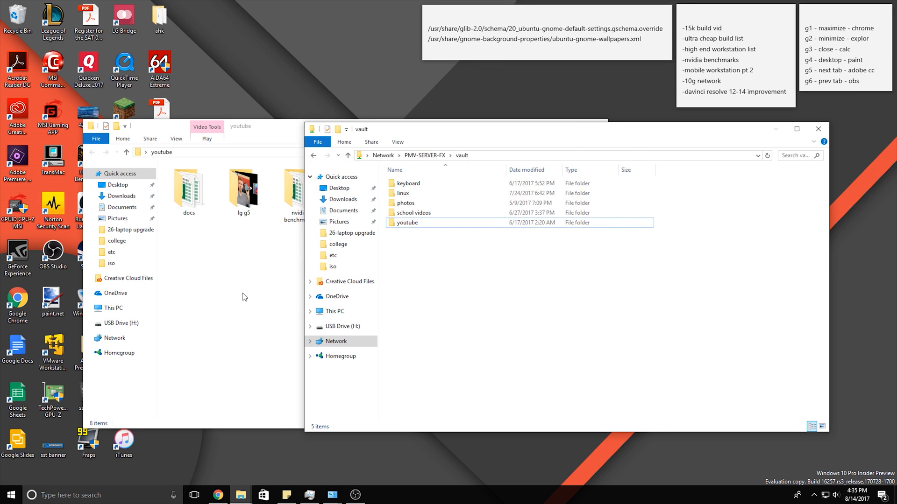
Select the lg g5 folder among the youtube items to copy into the vault share
click(243, 189)
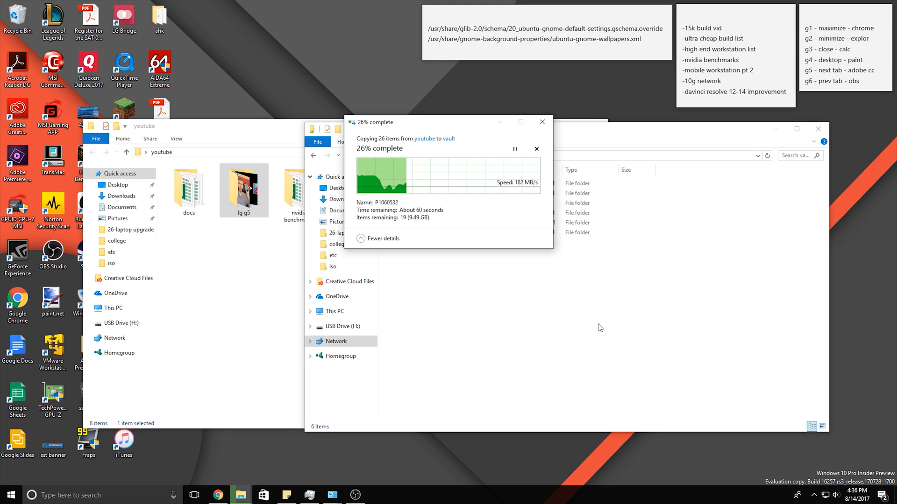
mouse_move(557, 292)
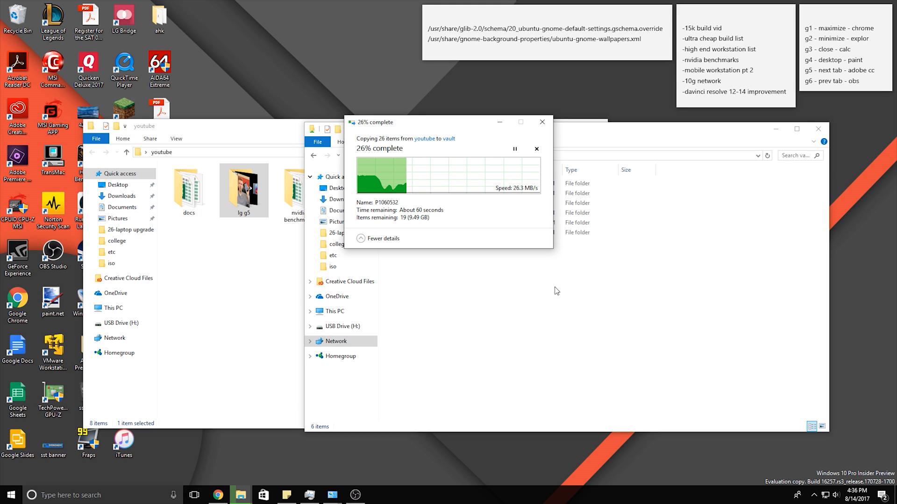